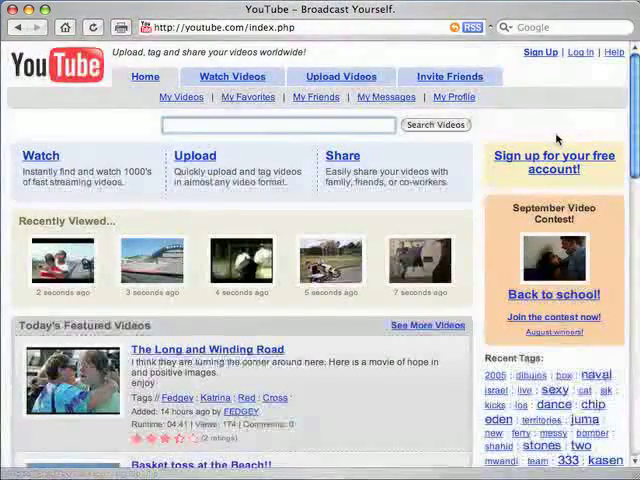
Log in to the YouTube account with username 'inter' and its password.
{"action": "left_click", "coordinate": [580, 52]}
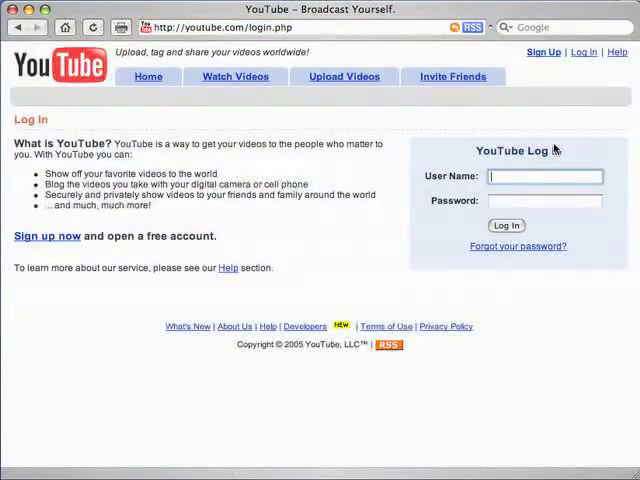
{"action": "type", "text": "interncraig"}
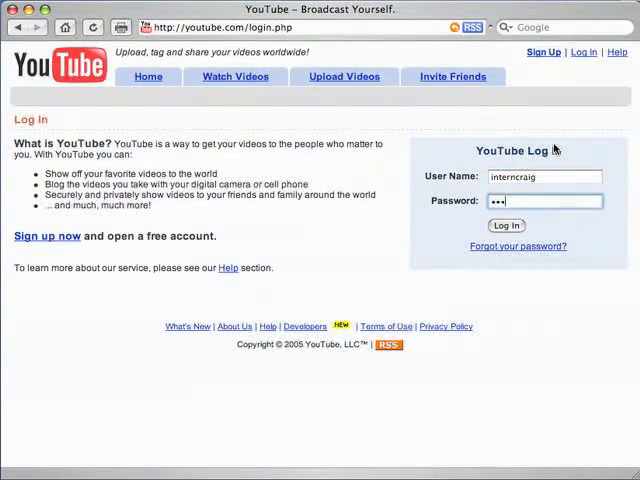
{"action": "type", "text": "•••"}
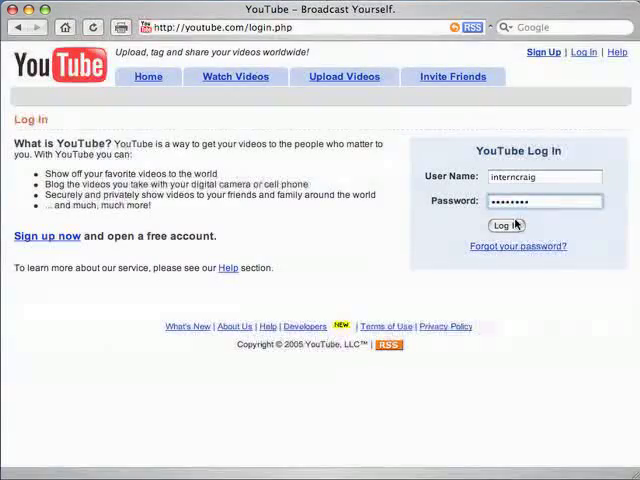
{"action": "left_click", "coordinate": [506, 224]}
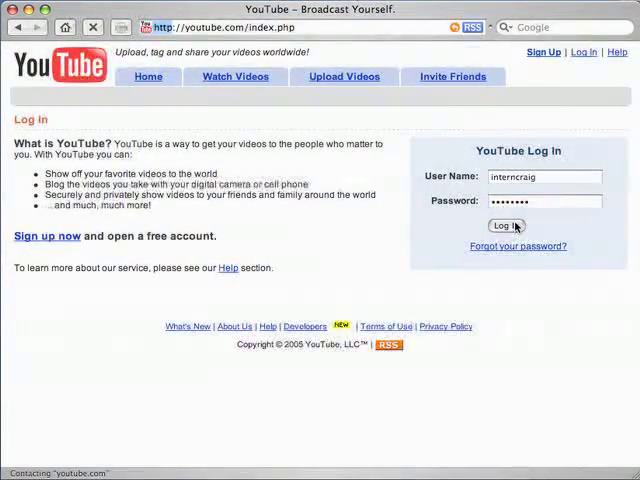
{"action": "left_click", "coordinate": [506, 224]}
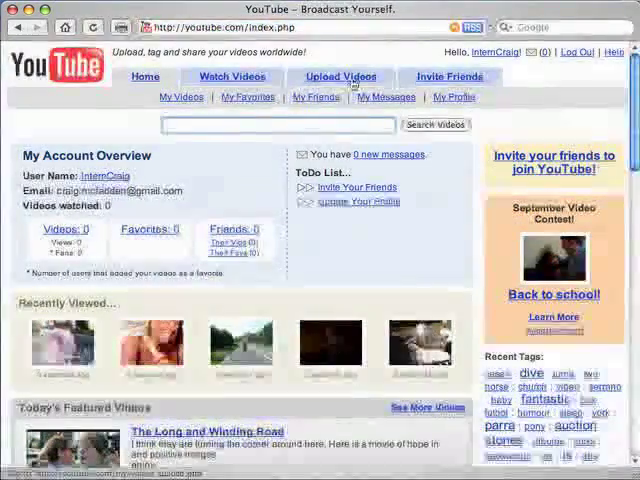
Go to the Upload Videos page to start a new upload.
{"action": "left_click", "coordinate": [340, 76]}
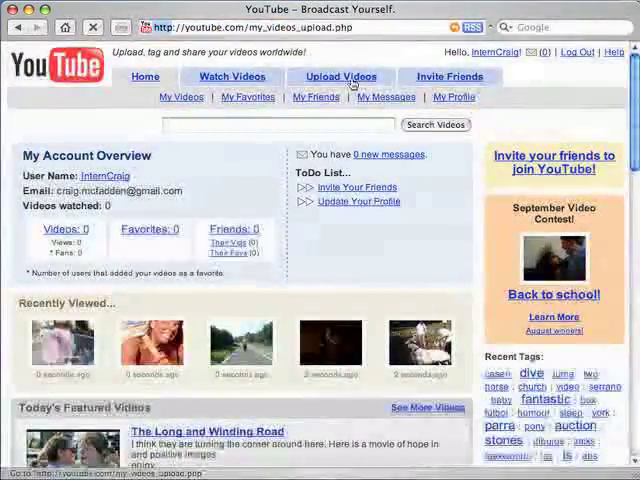
{"action": "left_click", "coordinate": [340, 76]}
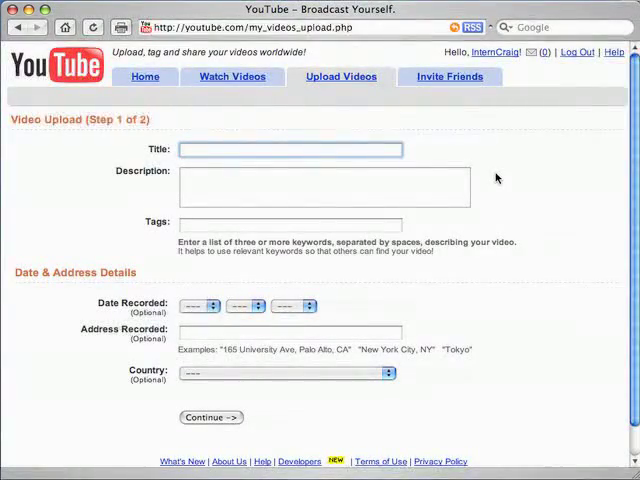
Title the video 'Skipper' and describe Skipper loving to play with the backyard sprinklers.
{"action": "type", "text": "Skipper"}
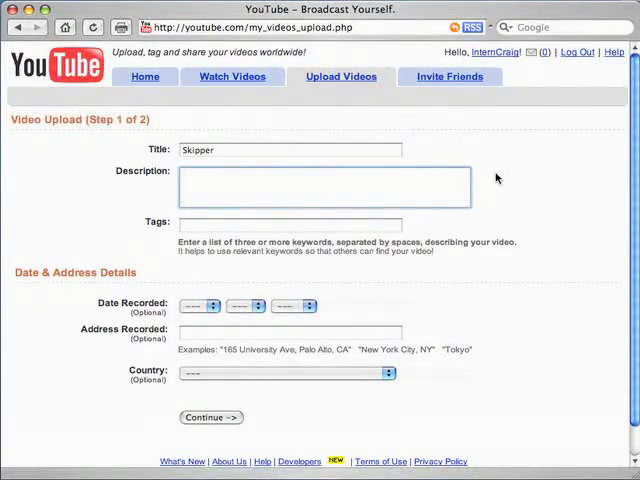
{"action": "type", "text": "Skipper"}
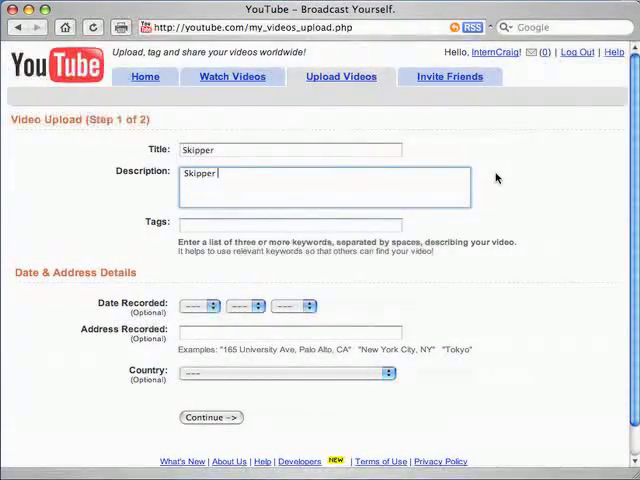
{"action": "type", "text": "loves playing with the sprinklers in the backyard"}
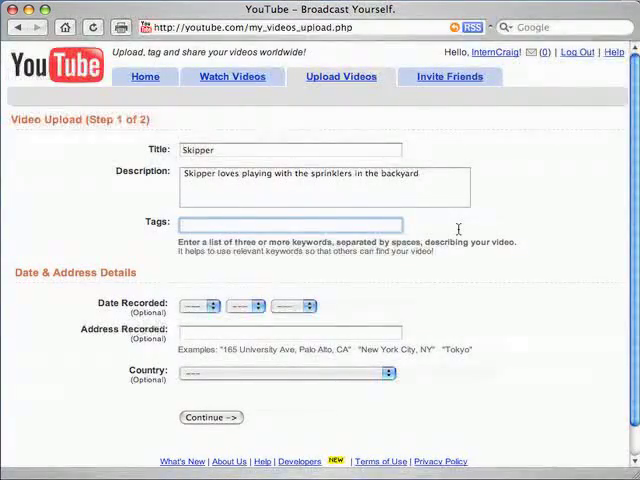
{"action": "left_click", "coordinate": [288, 224]}
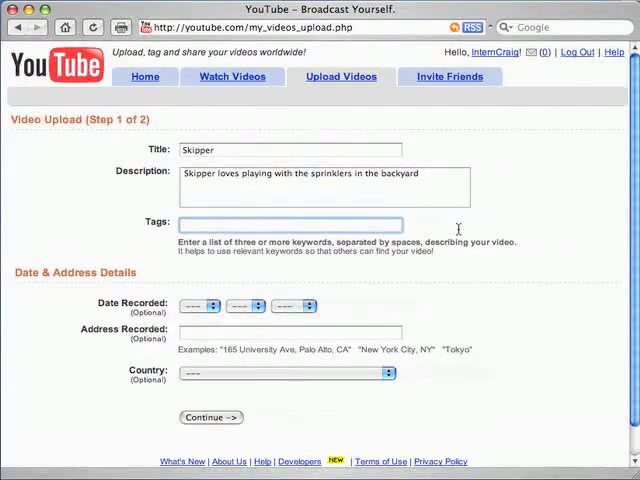
Tag the video 'skipper run sprinklers attack dog' and set the recording month to Sep.
{"action": "type", "text": "ski"}
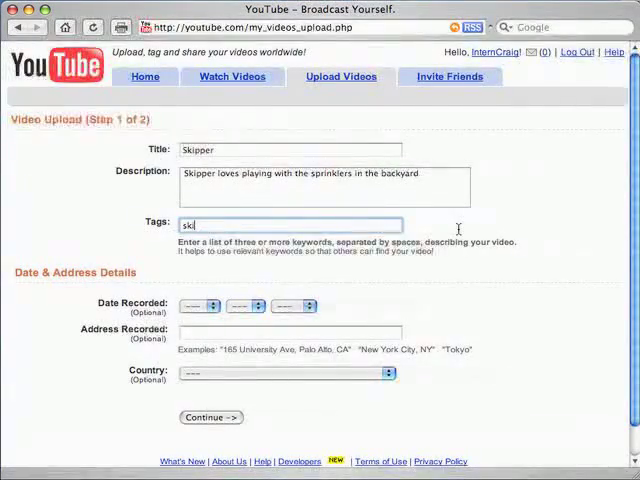
{"action": "type", "text": "skipper dog sprinkler attack"}
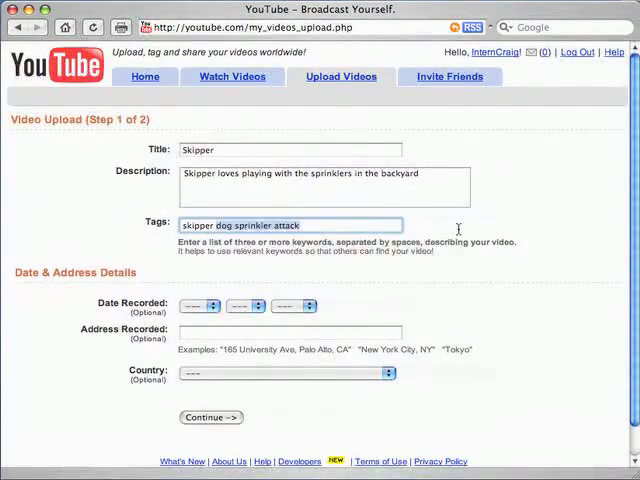
{"action": "type", "text": "skipper run s"}
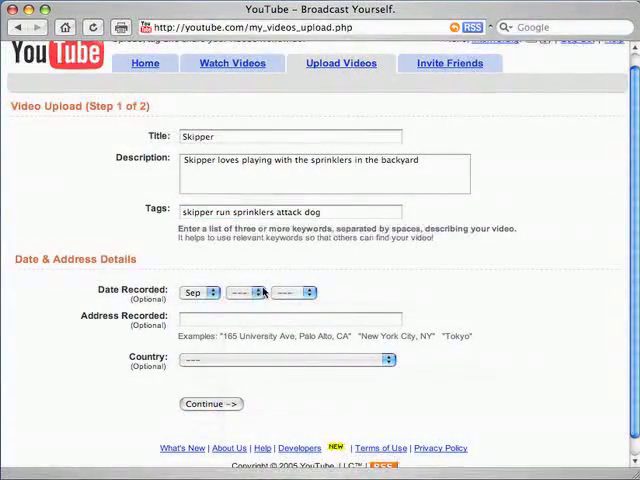
Set recording date Sep 4 2005, address 'my backyard', country United States, and continue to step 2.
{"action": "left_click", "coordinate": [248, 292]}
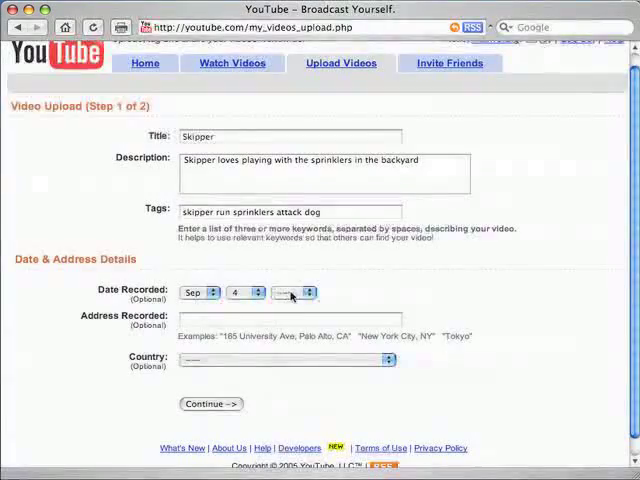
{"action": "left_click", "coordinate": [288, 292]}
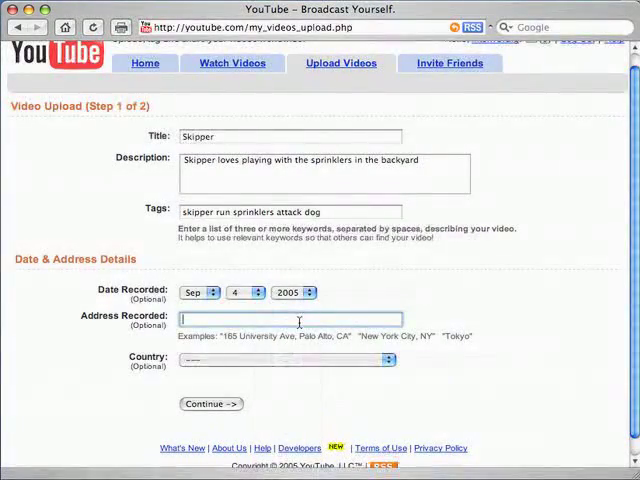
{"action": "type", "text": "my backya"}
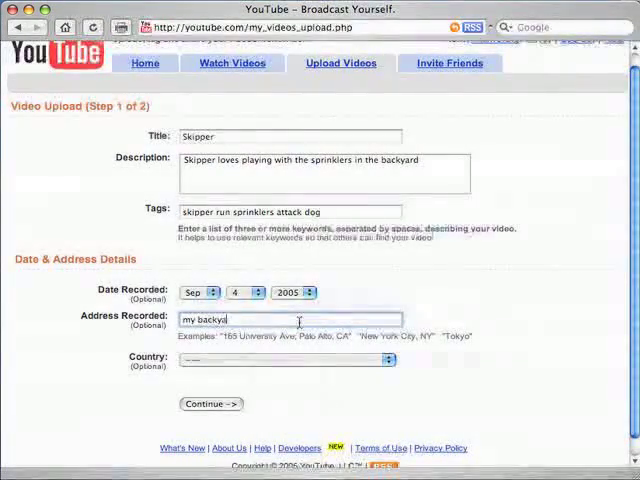
{"action": "left_click", "coordinate": [284, 360]}
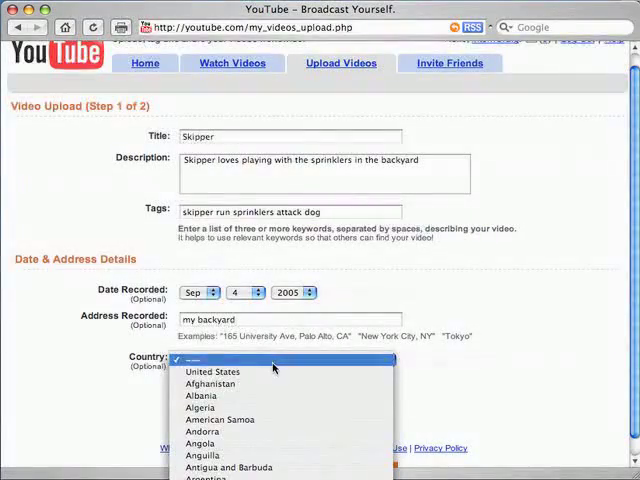
{"action": "left_click", "coordinate": [212, 372]}
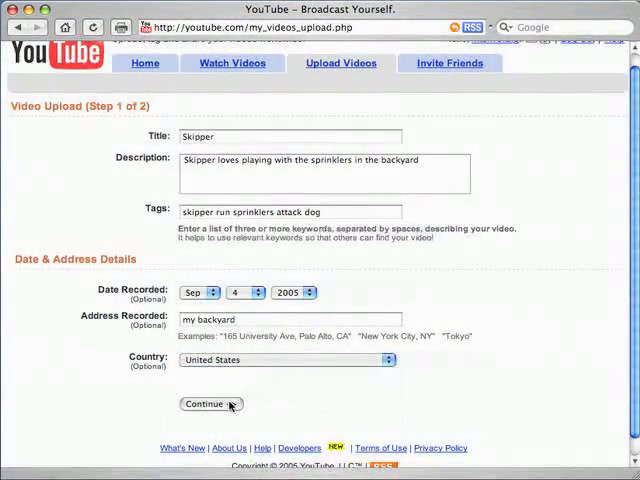
{"action": "left_click", "coordinate": [210, 404]}
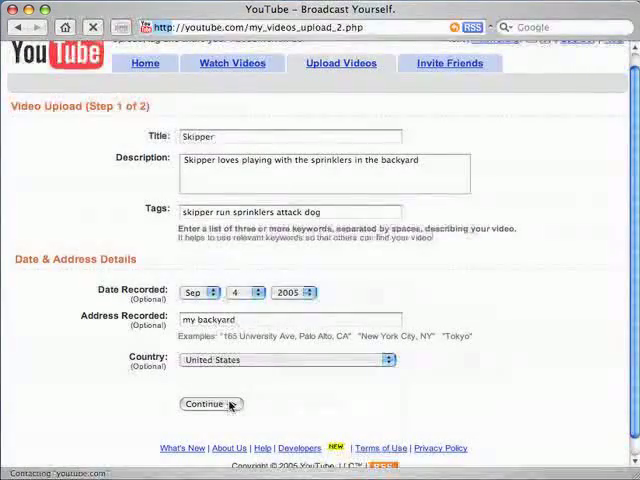
{"action": "left_click", "coordinate": [206, 404]}
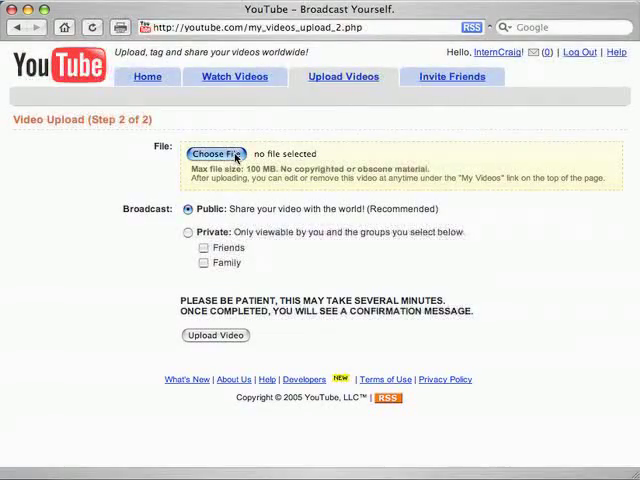
Attach the Skipper video file and upload it with Public sharing.
{"action": "left_click", "coordinate": [216, 154]}
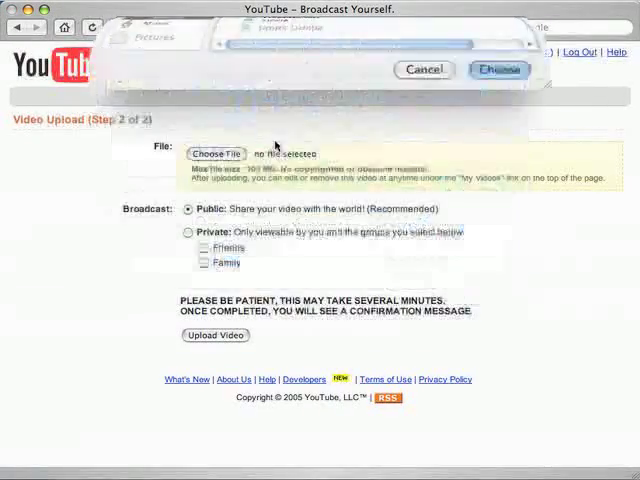
{"action": "left_click", "coordinate": [500, 68]}
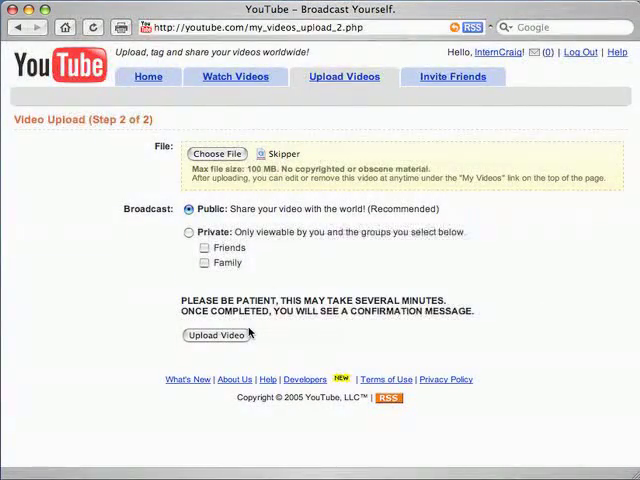
{"action": "left_click", "coordinate": [212, 336]}
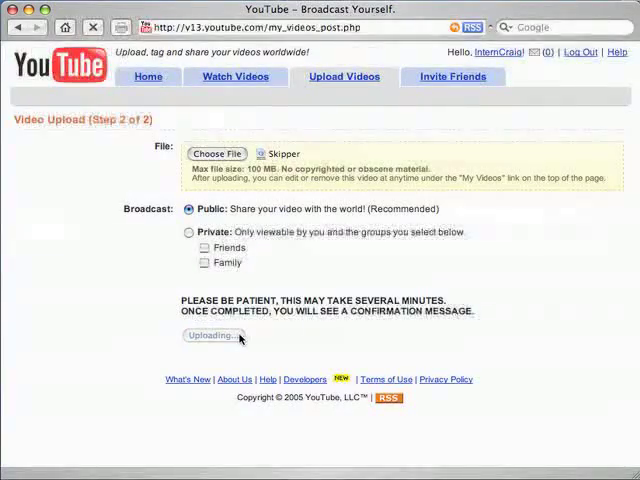